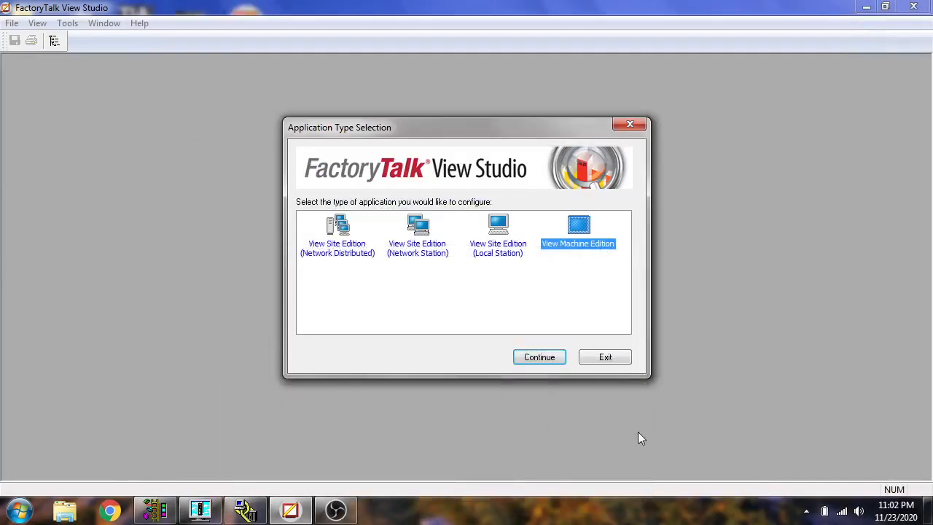
Continue with View Machine Edition and create a new application named MyProject
{"action": "left_click", "coordinate": [539, 356]}
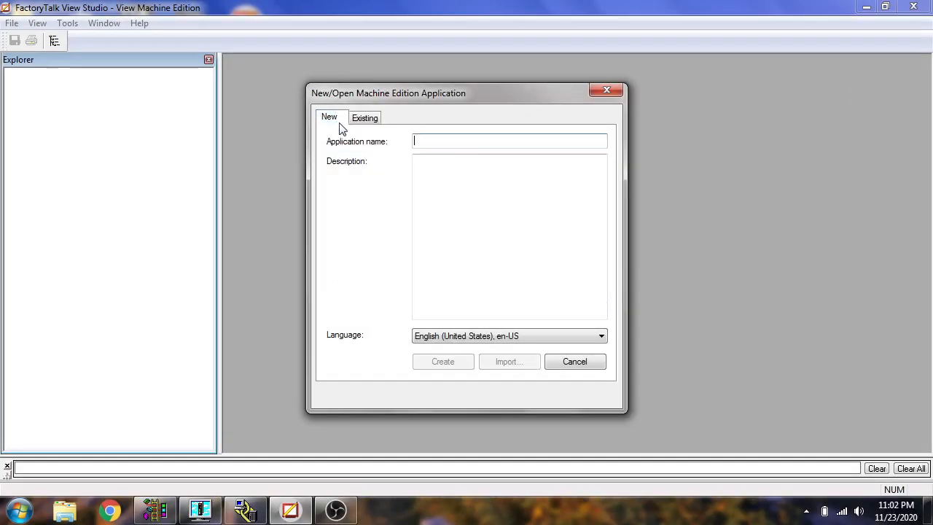
{"action": "type", "text": "M"}
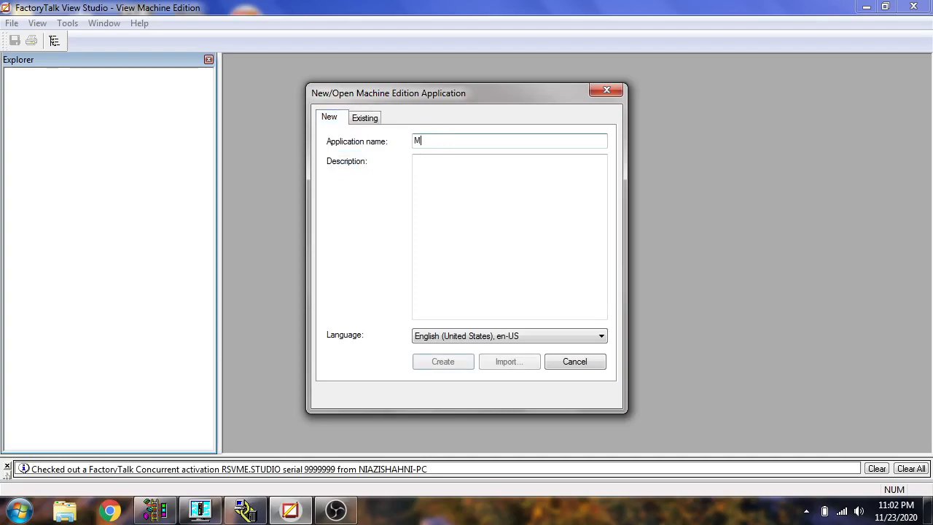
{"action": "type", "text": "yPro"}
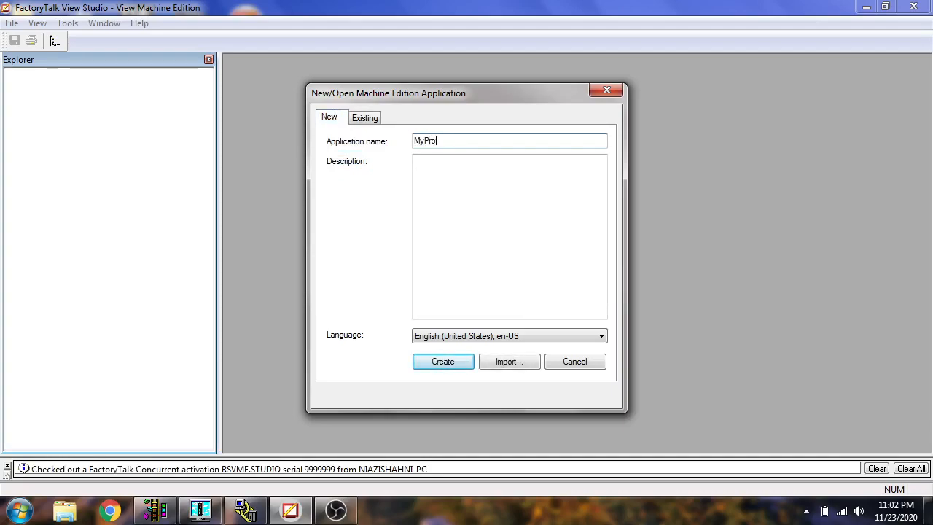
{"action": "type", "text": "ject"}
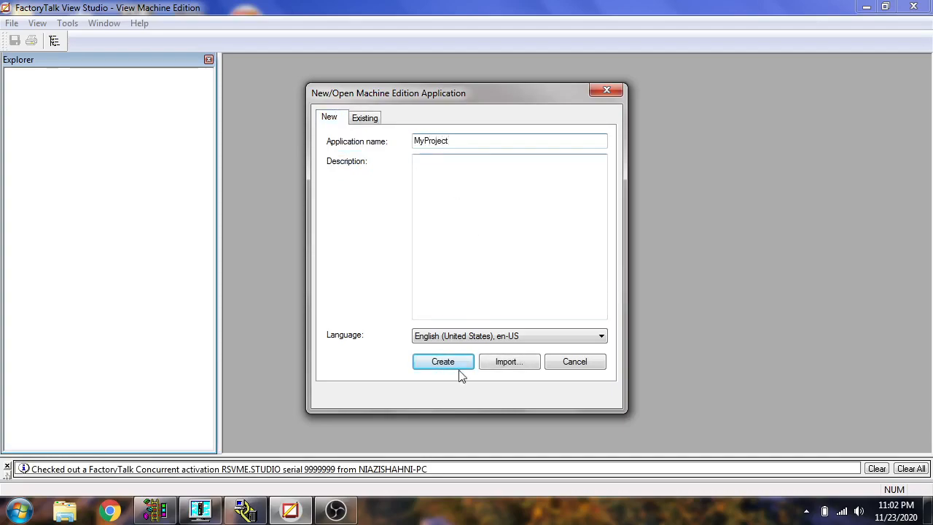
{"action": "left_click", "coordinate": [443, 361]}
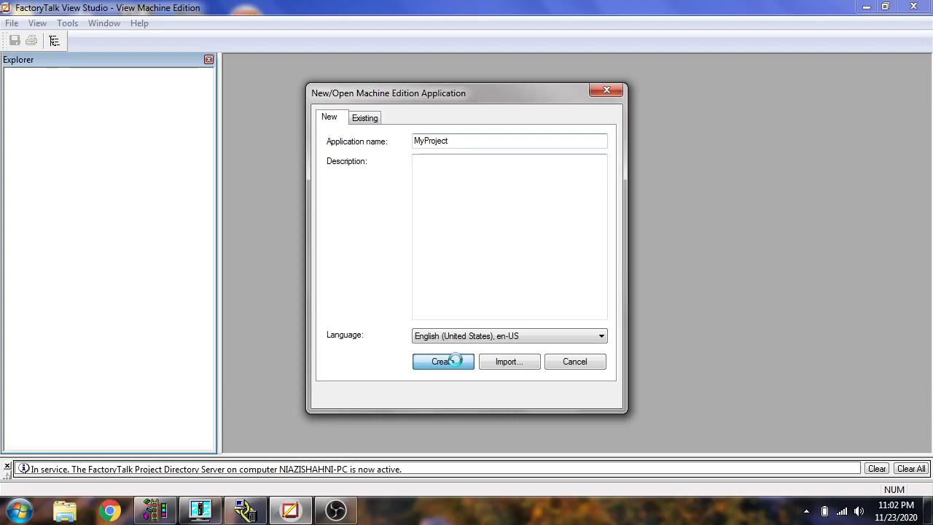
Confirm creation so MyProject loads with its project tree in the Explorer
{"action": "left_click", "coordinate": [443, 362]}
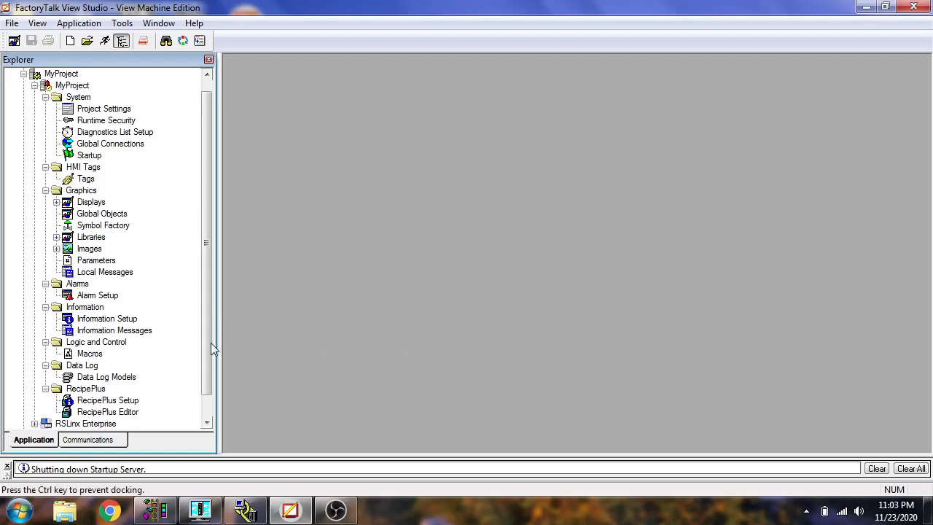
Start a new RSLinx Enterprise configuration and add a device shortcut named PLC
{"action": "scroll", "scroll_direction": "down", "scroll_amount": 3}
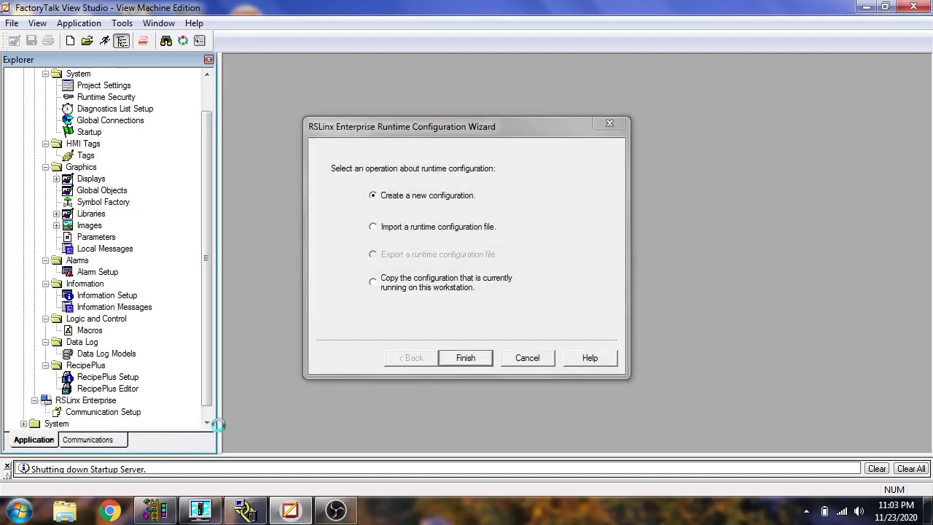
{"action": "mouse_move", "coordinate": [449, 348]}
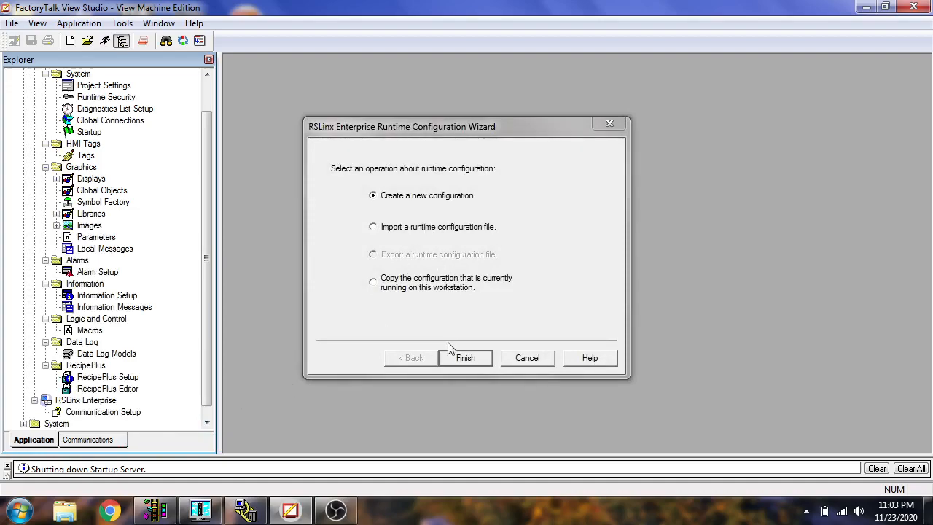
{"action": "left_click", "coordinate": [465, 359]}
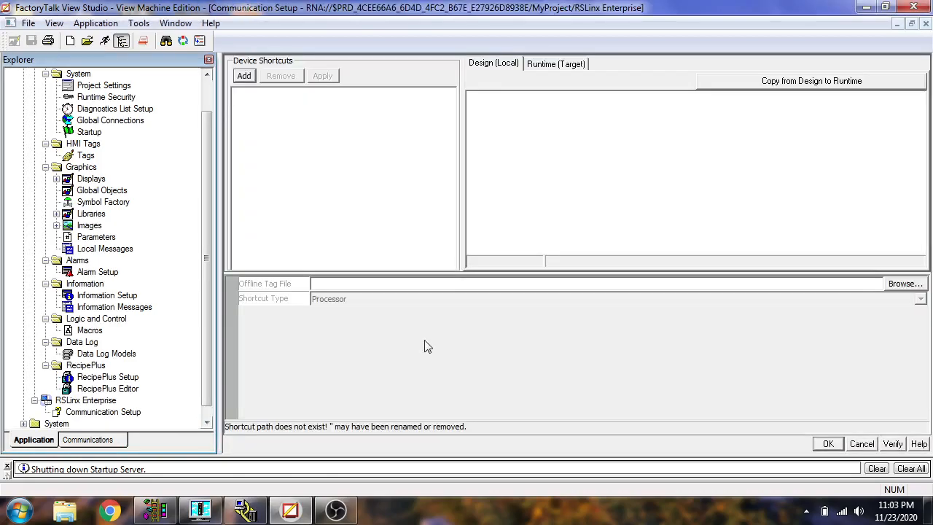
{"action": "left_click", "coordinate": [243, 76]}
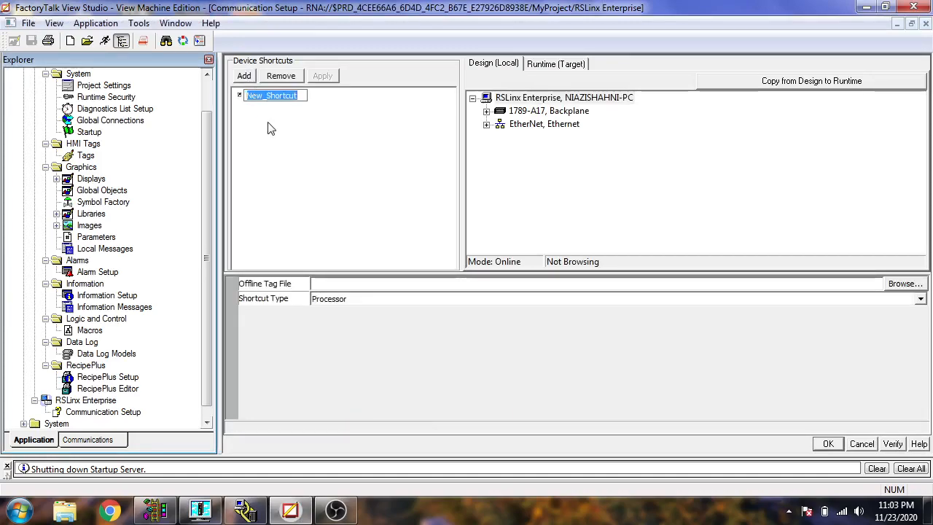
{"action": "type", "text": "MyPL"}
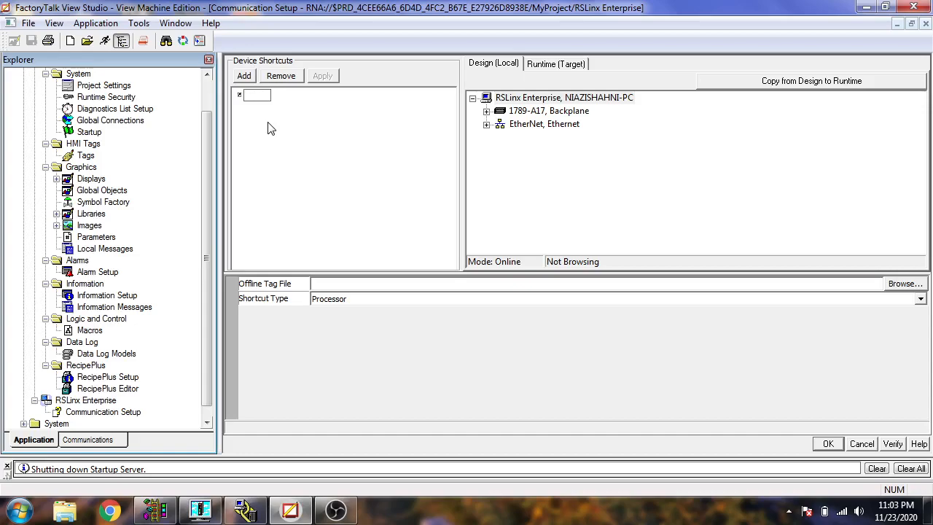
{"action": "type", "text": "PLC"}
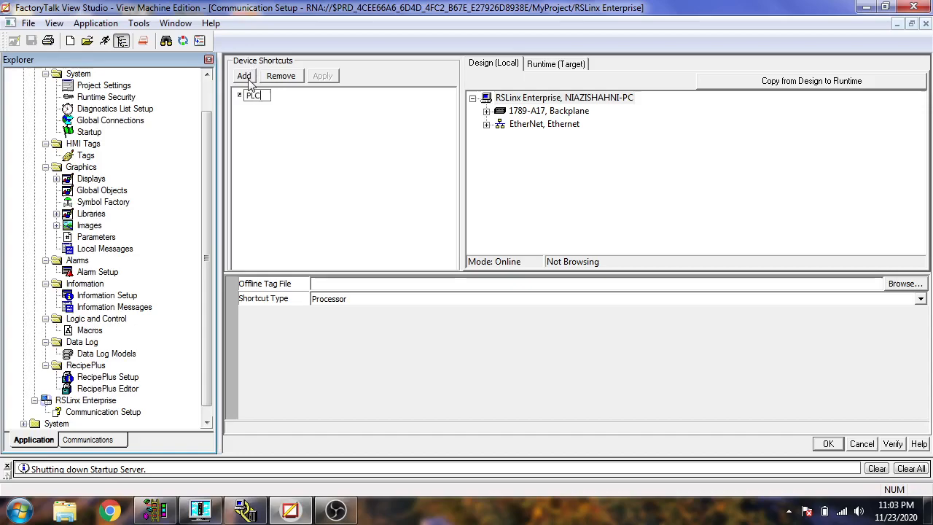
Remove the extra New_Shortcut entry, then cancel and discard the shortcut changes
{"action": "left_click", "coordinate": [245, 76]}
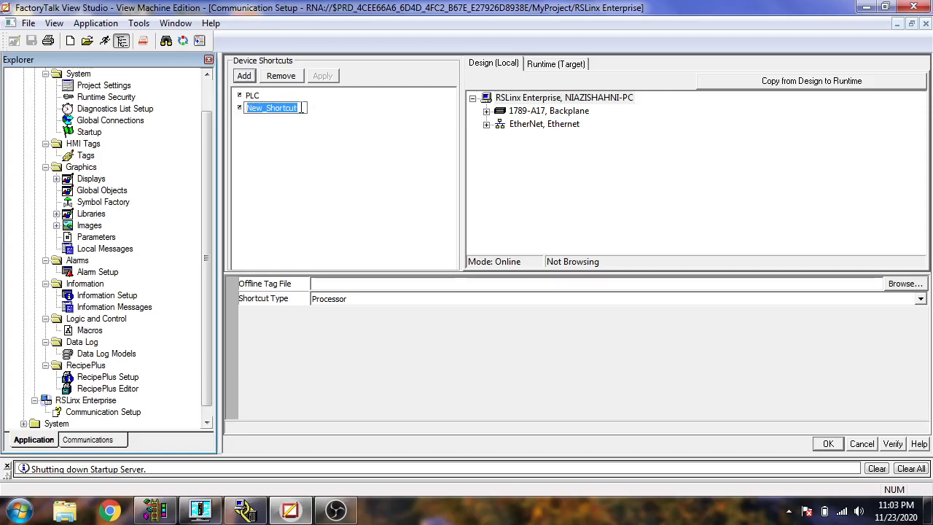
{"action": "left_click", "coordinate": [280, 75]}
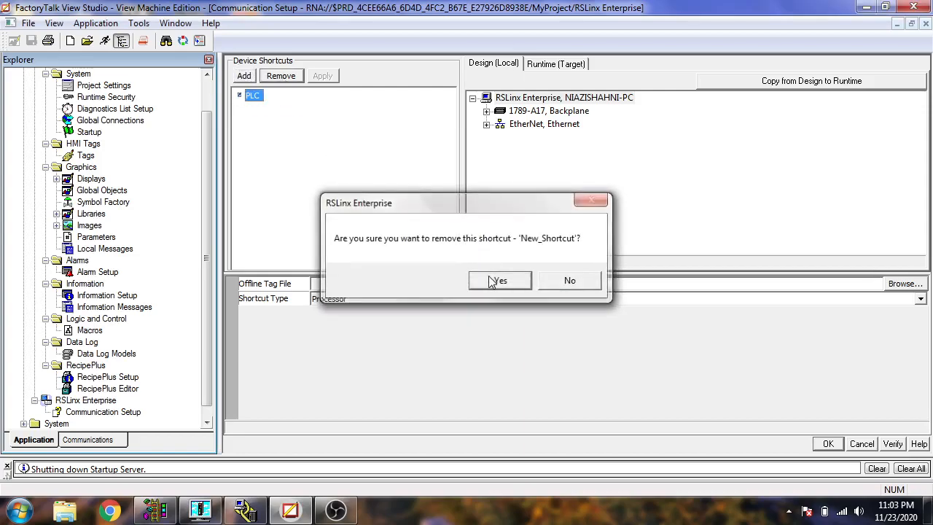
{"action": "left_click", "coordinate": [498, 280]}
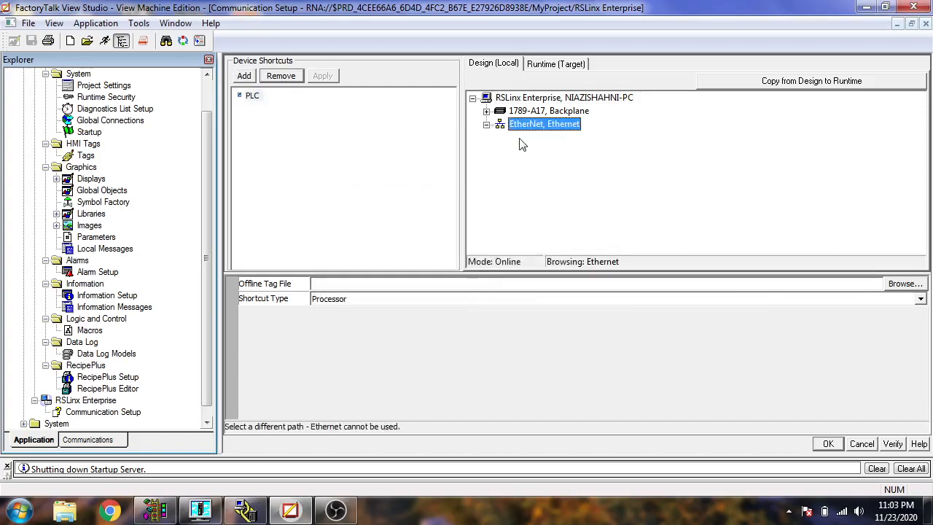
{"action": "mouse_move", "coordinate": [621, 274]}
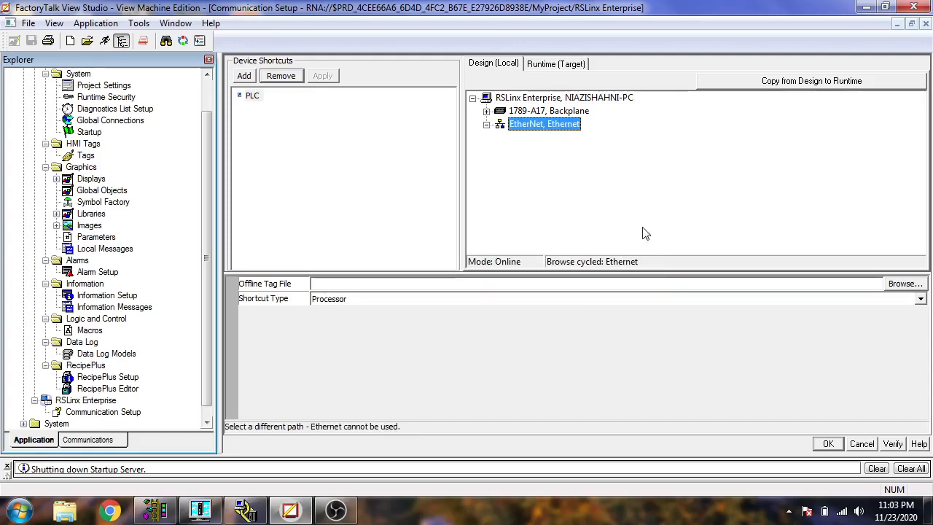
{"action": "mouse_move", "coordinate": [910, 320]}
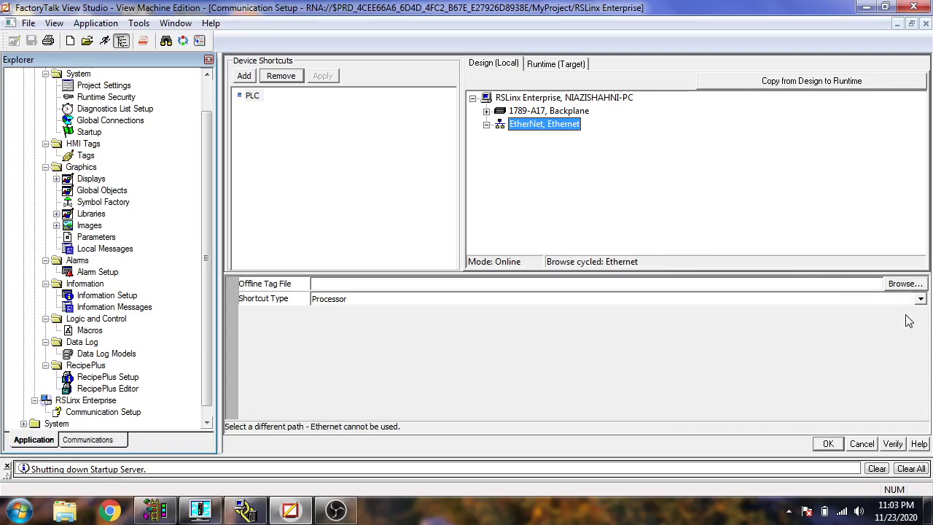
{"action": "mouse_move", "coordinate": [849, 288]}
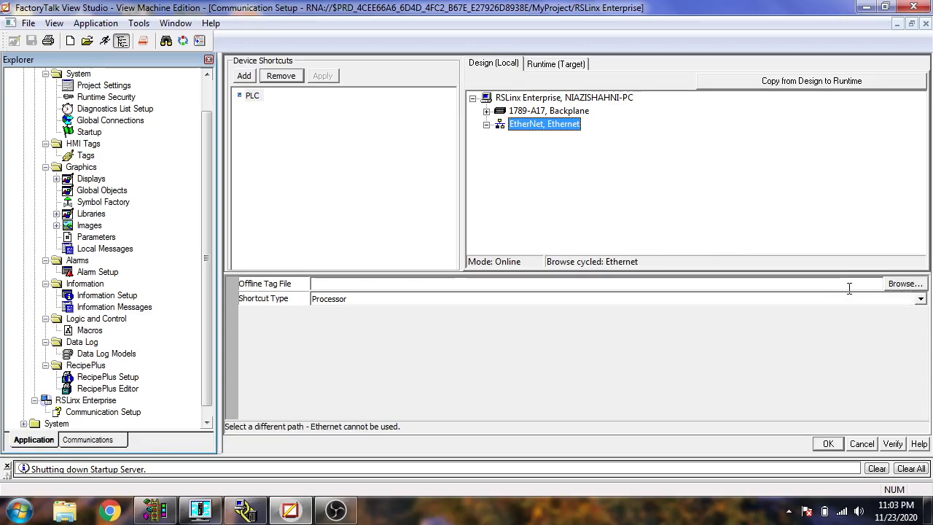
{"action": "mouse_move", "coordinate": [837, 399]}
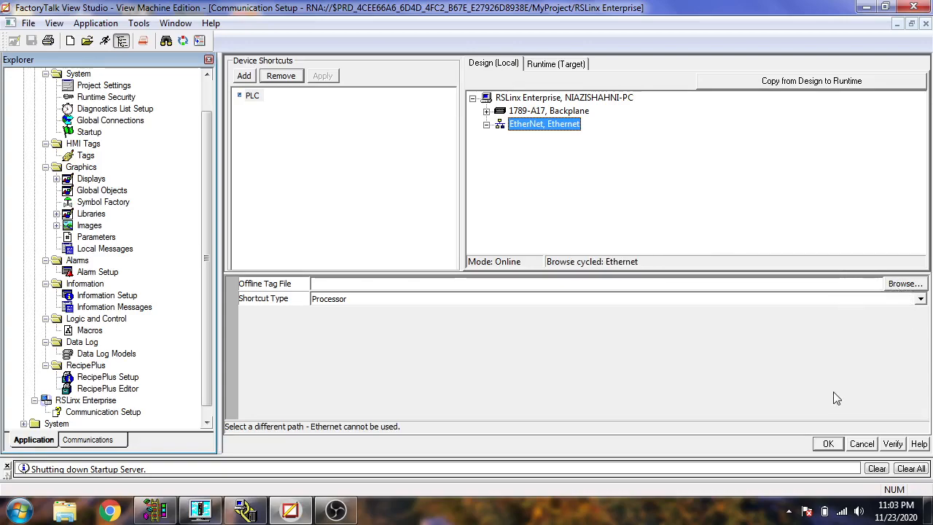
{"action": "mouse_move", "coordinate": [862, 443]}
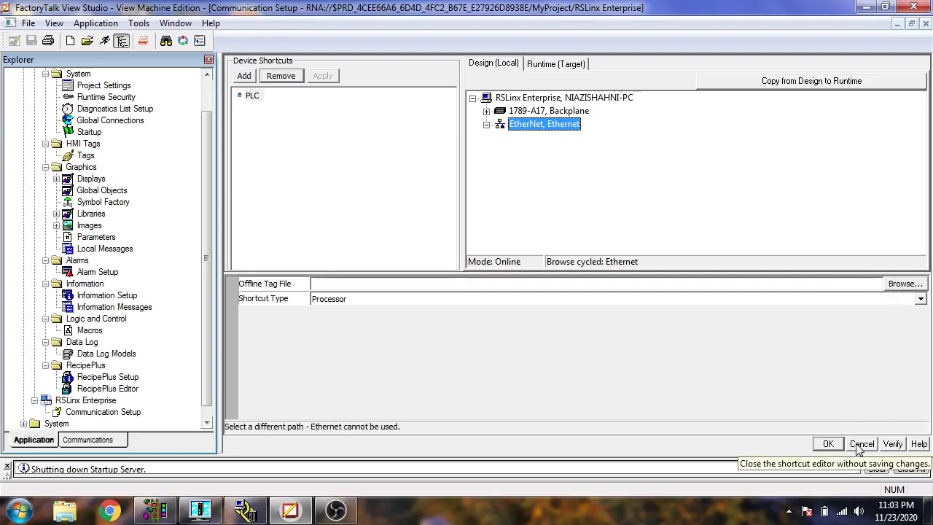
{"action": "left_click", "coordinate": [862, 443]}
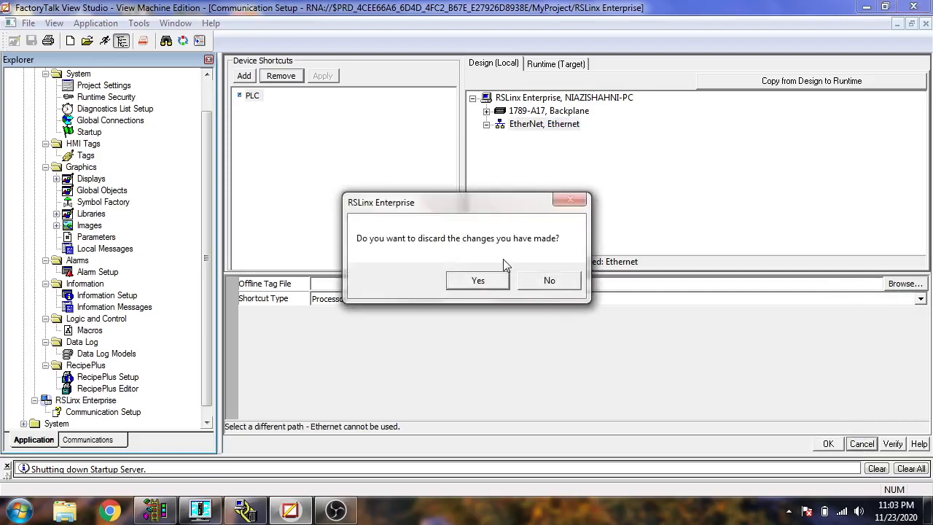
{"action": "left_click", "coordinate": [478, 279]}
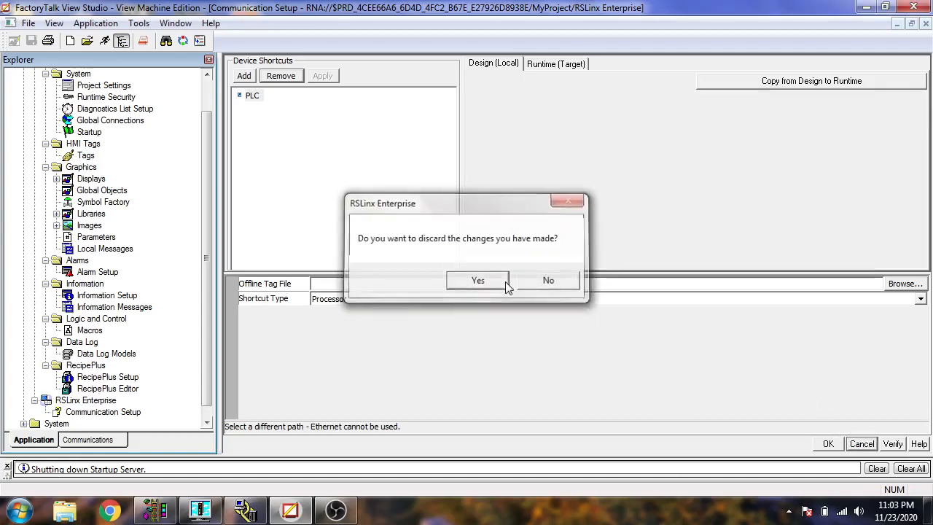
{"action": "left_click", "coordinate": [478, 280]}
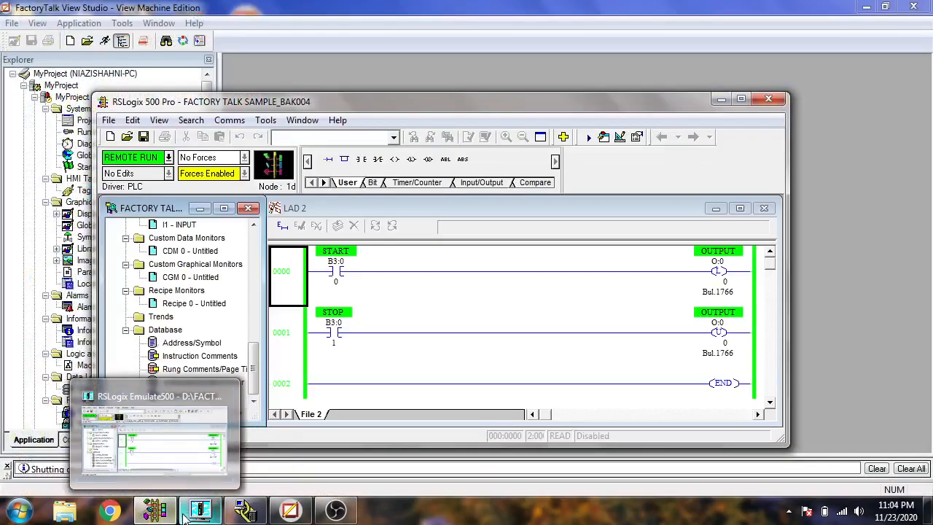
Review START, STOP and OUTPUT in the RSLogix 500 Address/Symbol Editor, then minimize RSLogix
{"action": "left_click", "coordinate": [153, 437]}
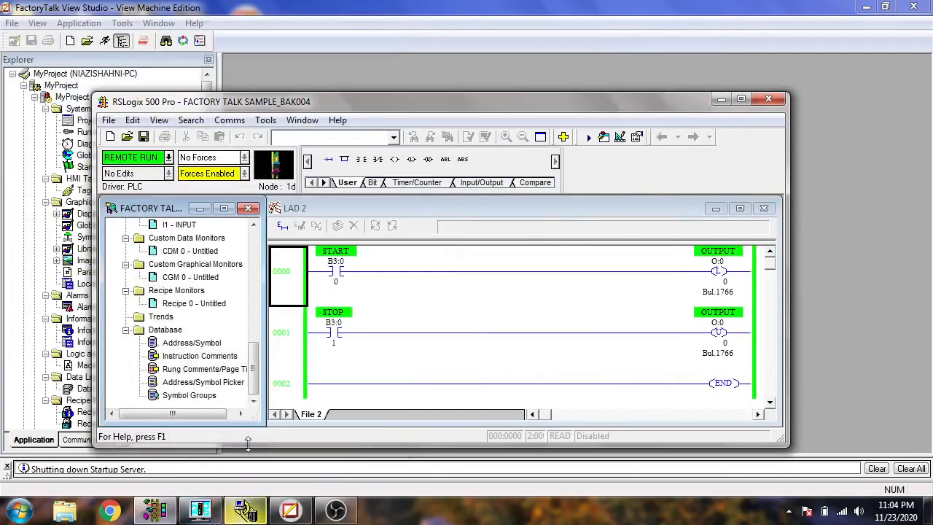
{"action": "left_click", "coordinate": [191, 341]}
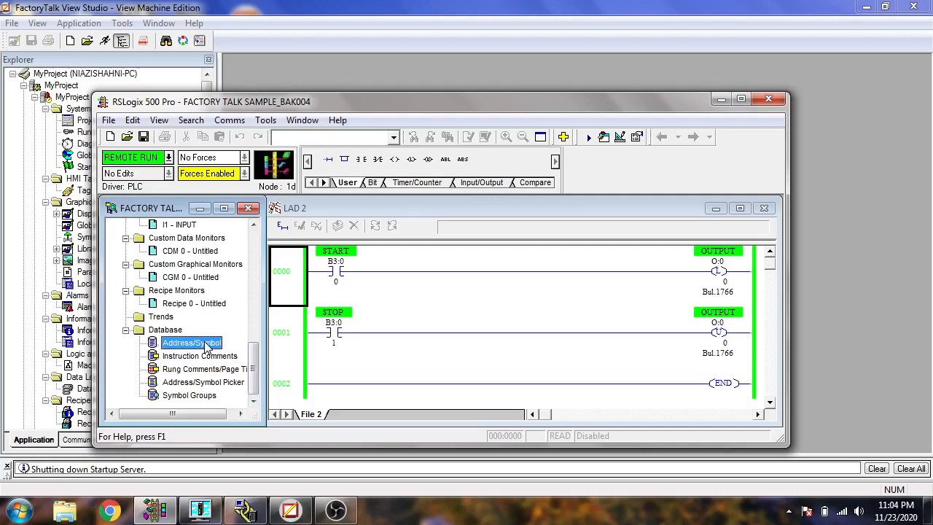
{"action": "double_click", "coordinate": [192, 343]}
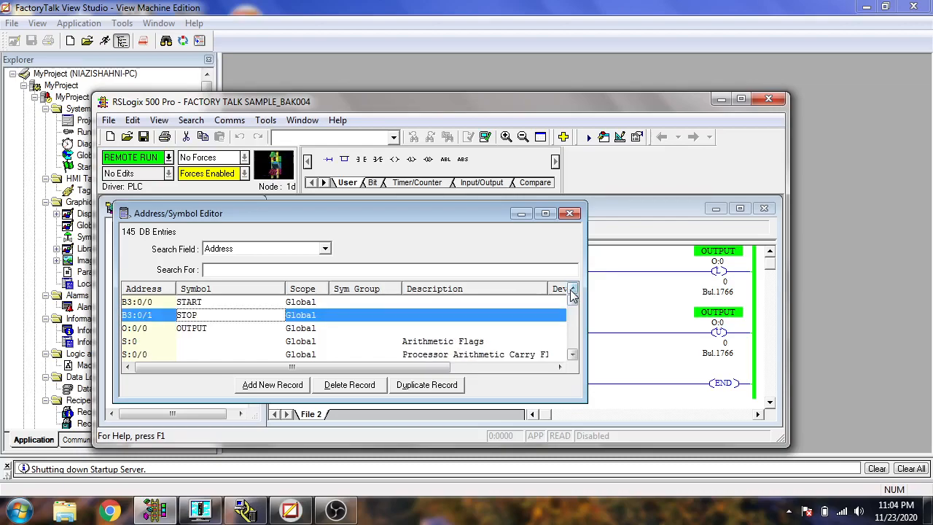
{"action": "mouse_move", "coordinate": [532, 226]}
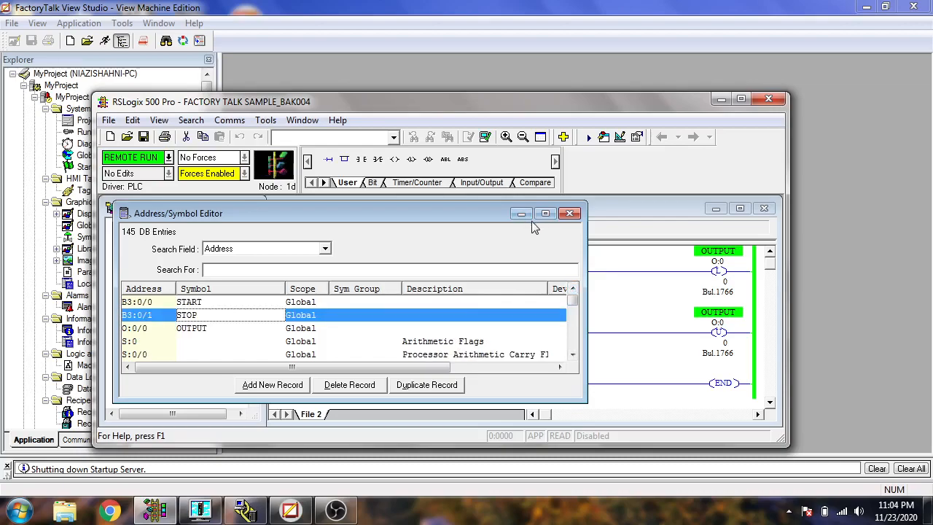
{"action": "left_click", "coordinate": [570, 213]}
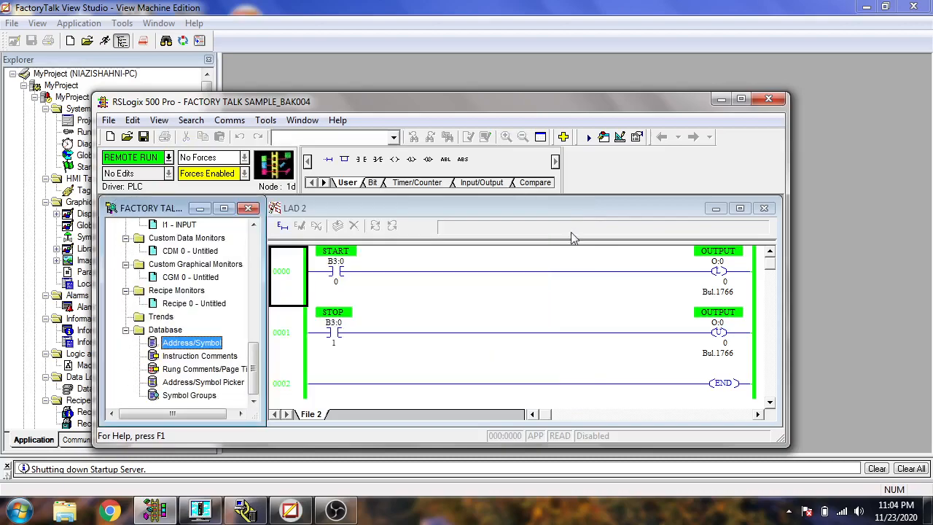
{"action": "left_click", "coordinate": [335, 271]}
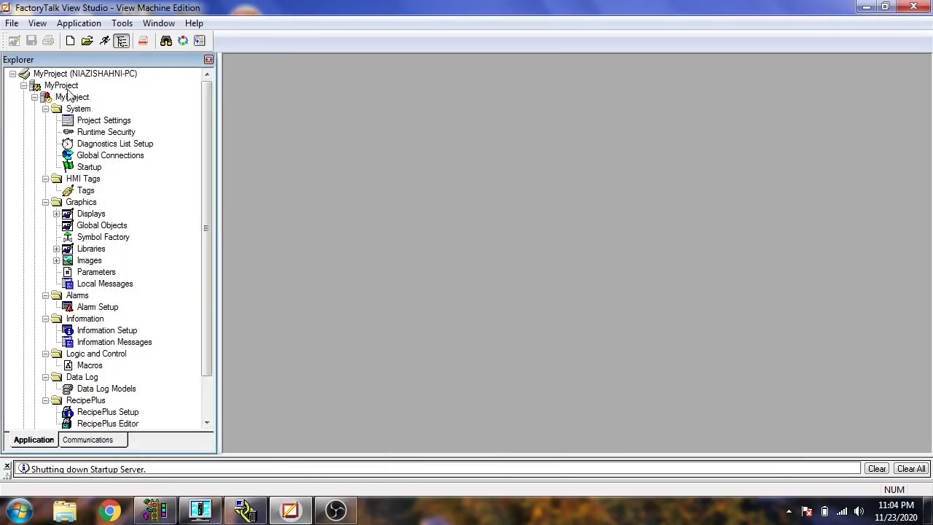
Add an OPC data server named PLC under MyProject using RSLinx OPC Server on localhost
{"action": "right_click", "coordinate": [61, 85]}
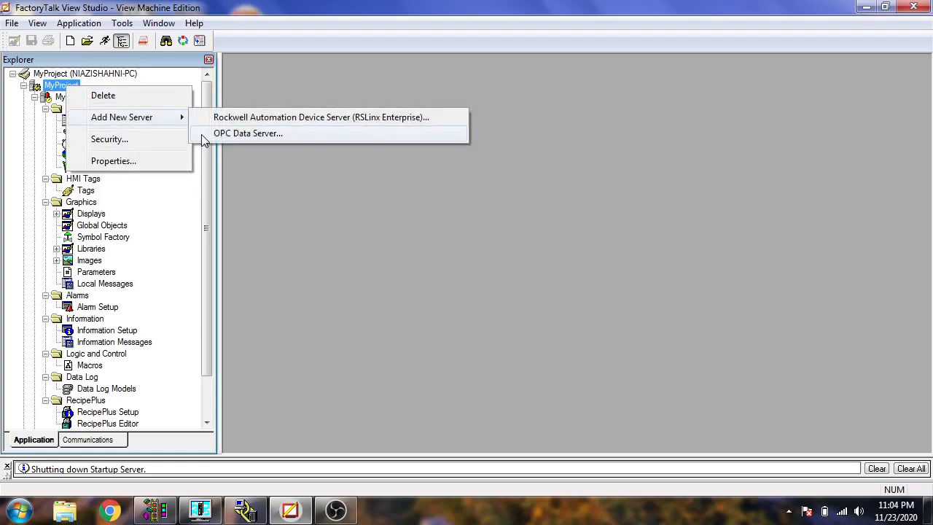
{"action": "left_click", "coordinate": [247, 133]}
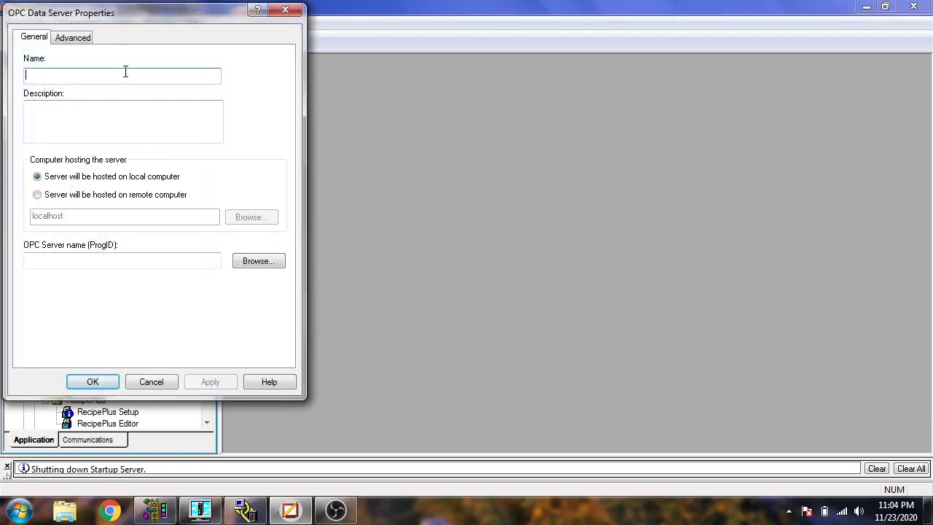
{"action": "type", "text": "PLC"}
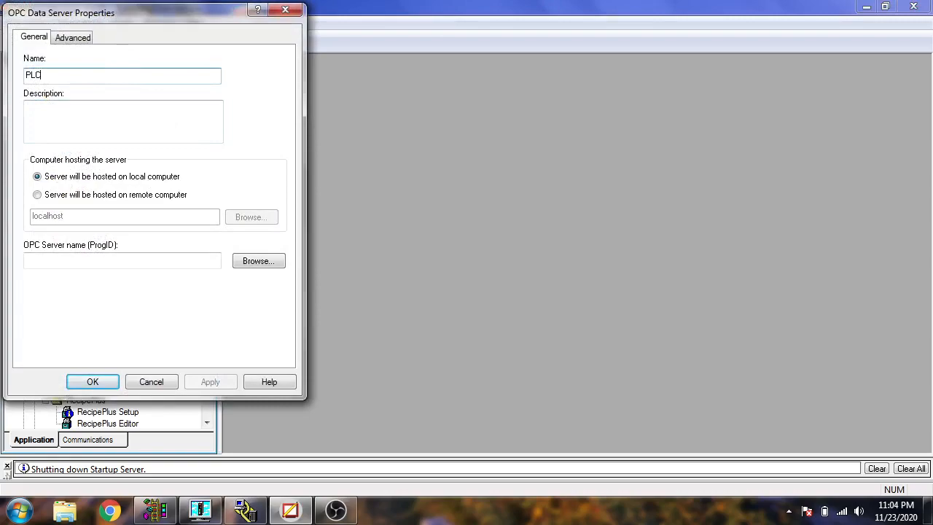
{"action": "left_click", "coordinate": [258, 259]}
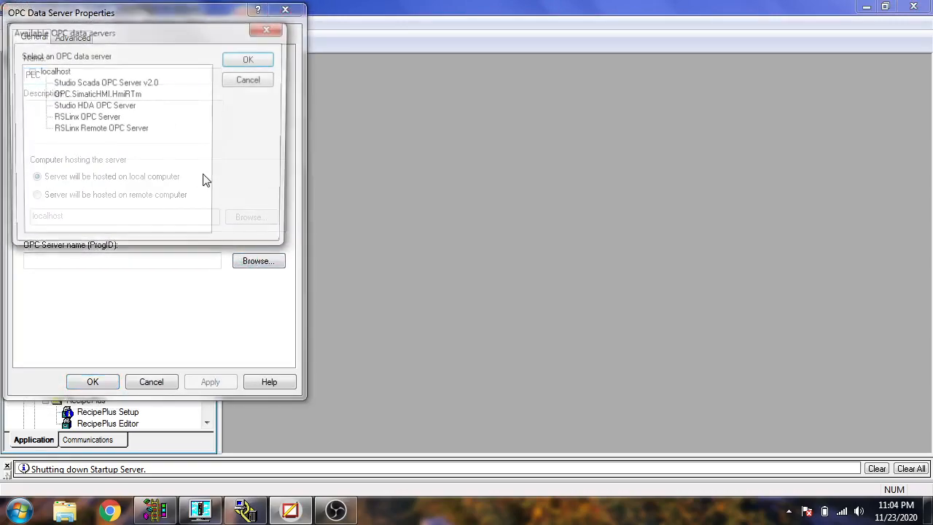
{"action": "left_click", "coordinate": [86, 117]}
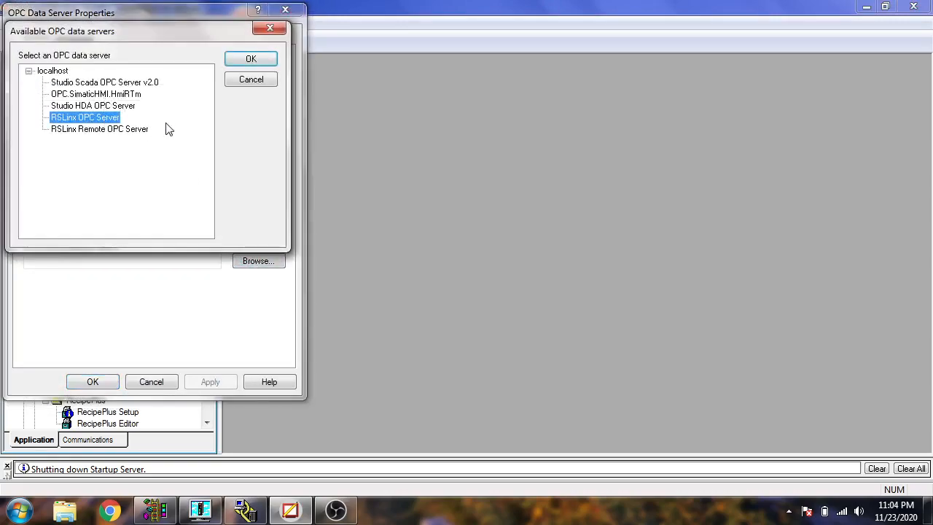
{"action": "left_click", "coordinate": [251, 58]}
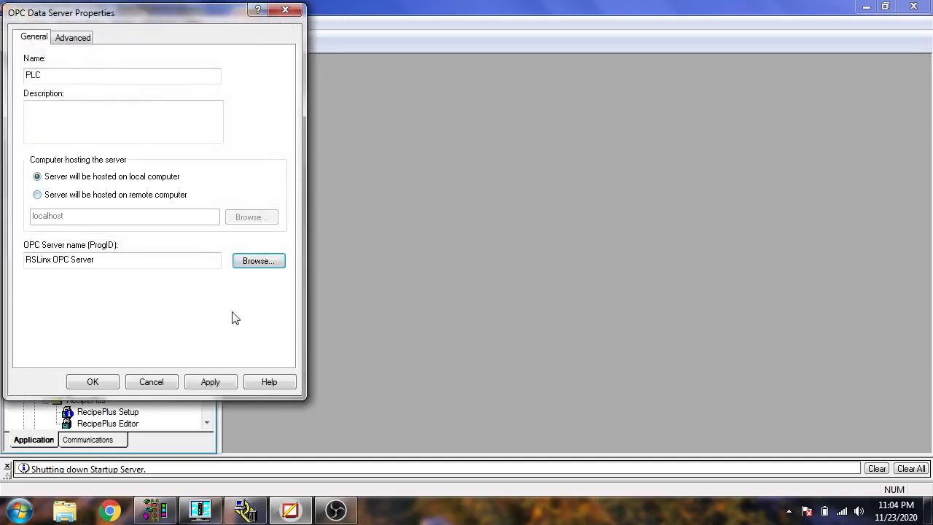
{"action": "left_click", "coordinate": [94, 382]}
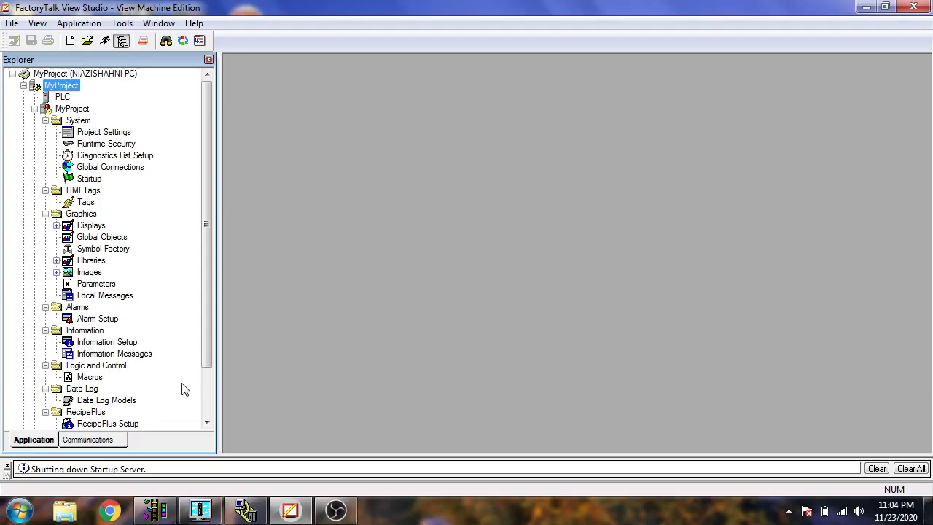
{"action": "mouse_move", "coordinate": [204, 405]}
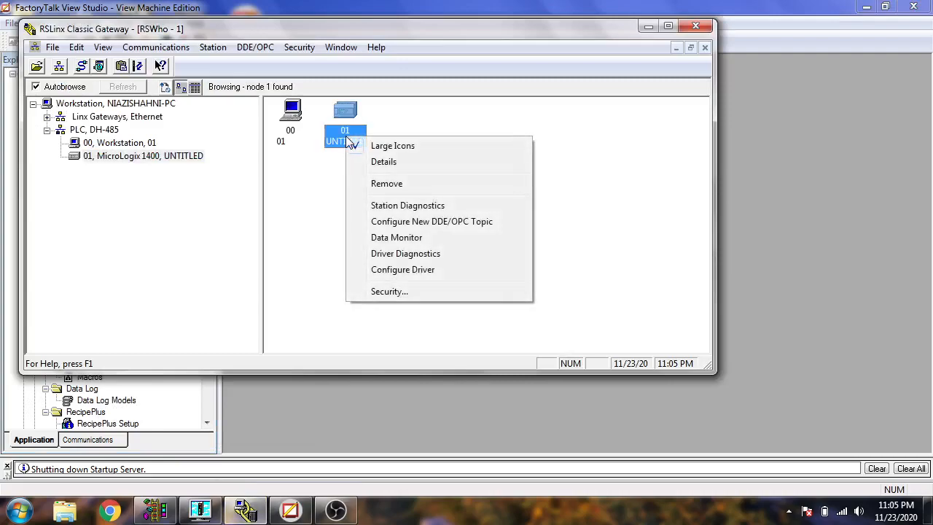
Configure a new DDE/OPC topic PLC sourced from the MicroLogix 1400 and confirm the update
{"action": "left_click", "coordinate": [431, 221]}
{"action": "type", "text": "PLC"}
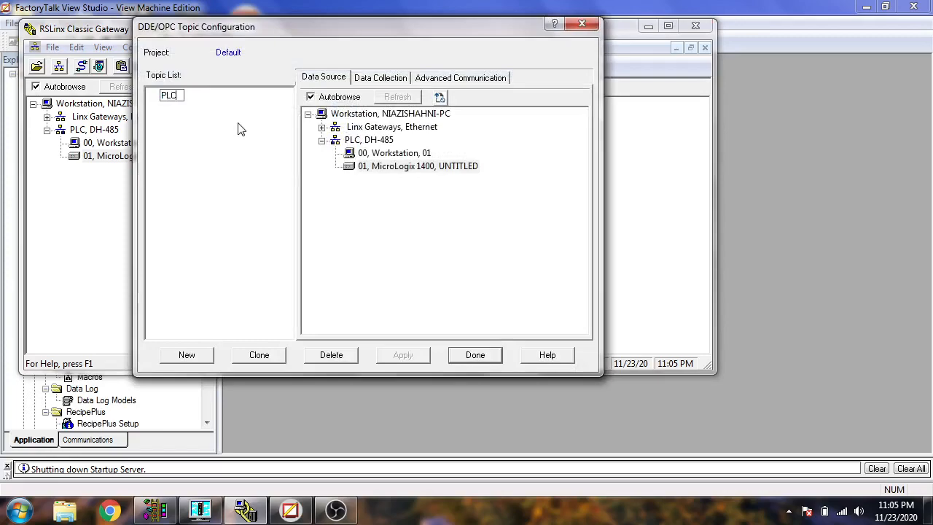
{"action": "left_click", "coordinate": [379, 77]}
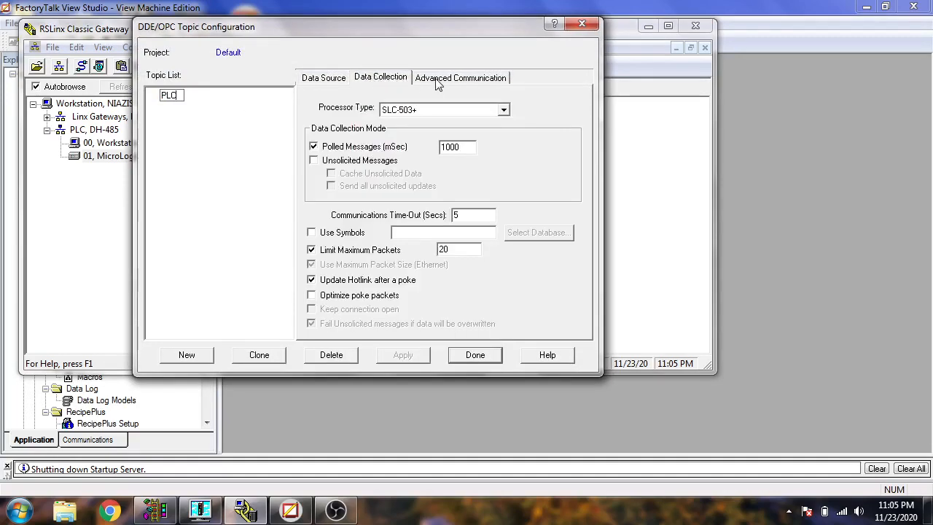
{"action": "left_click", "coordinate": [323, 78]}
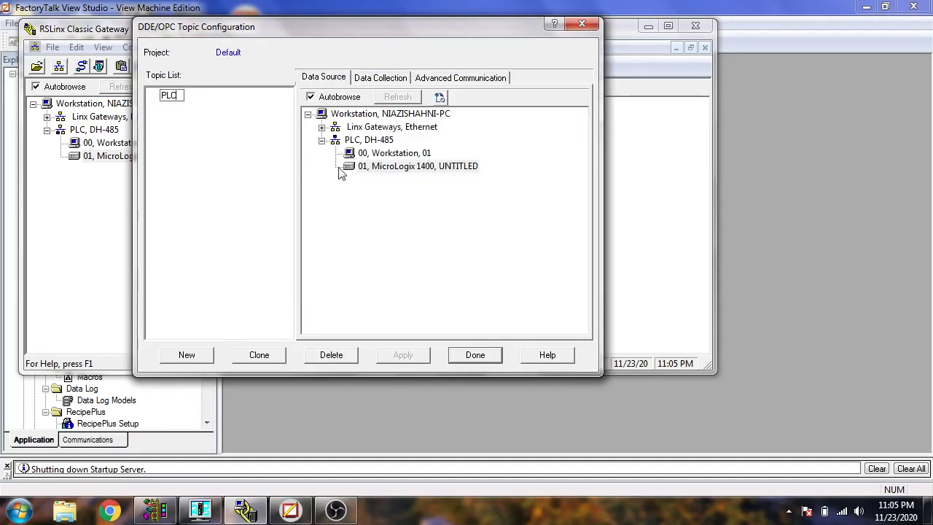
{"action": "left_click", "coordinate": [403, 356]}
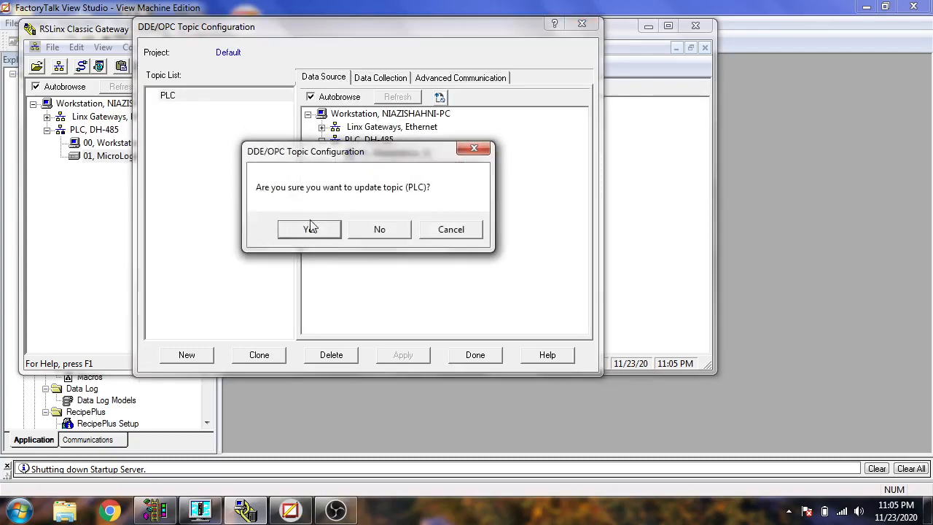
{"action": "left_click", "coordinate": [309, 229]}
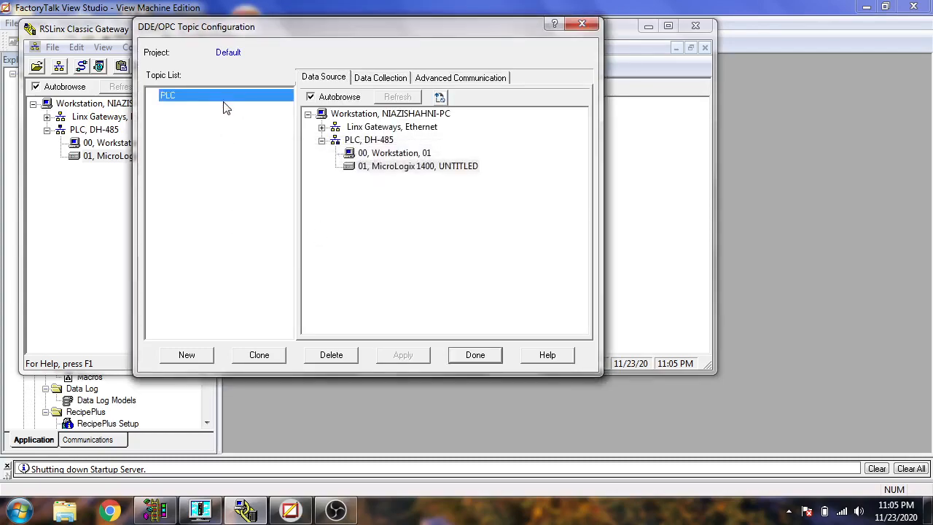
{"action": "left_click", "coordinate": [476, 356]}
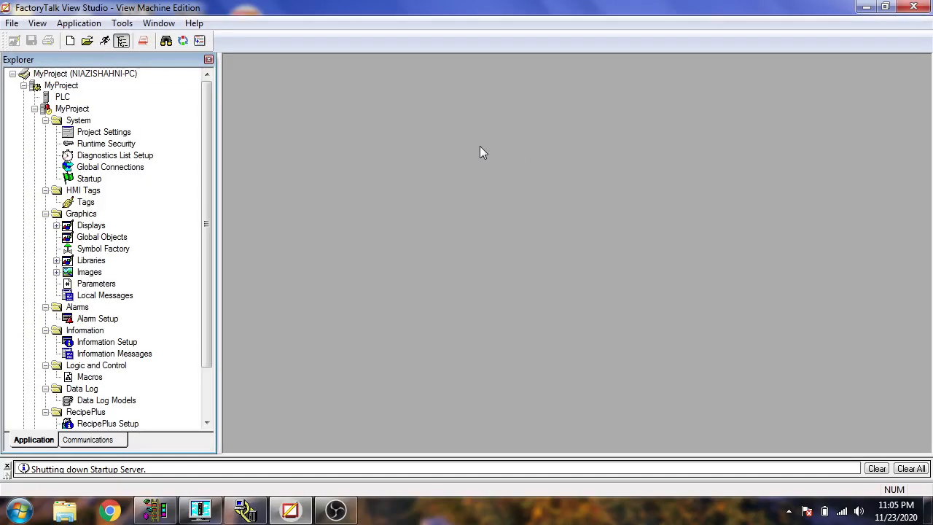
{"action": "mouse_move", "coordinate": [449, 233]}
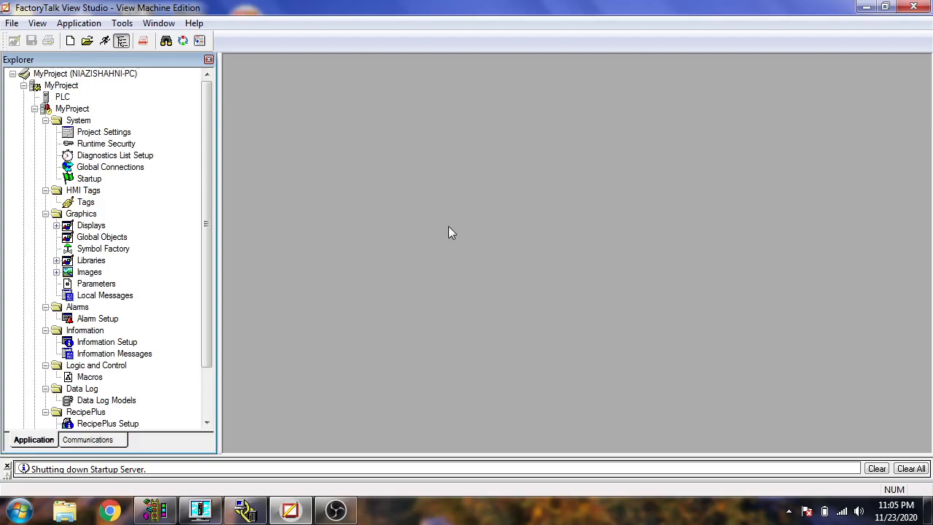